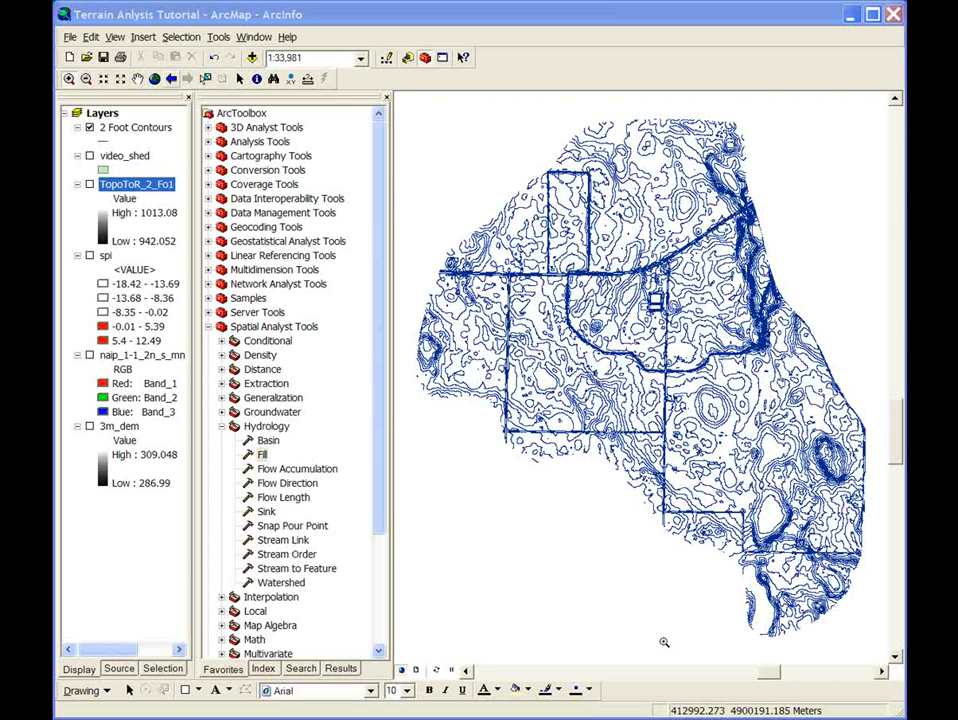
{"action": "mouse_move", "coordinate": [345, 363]}
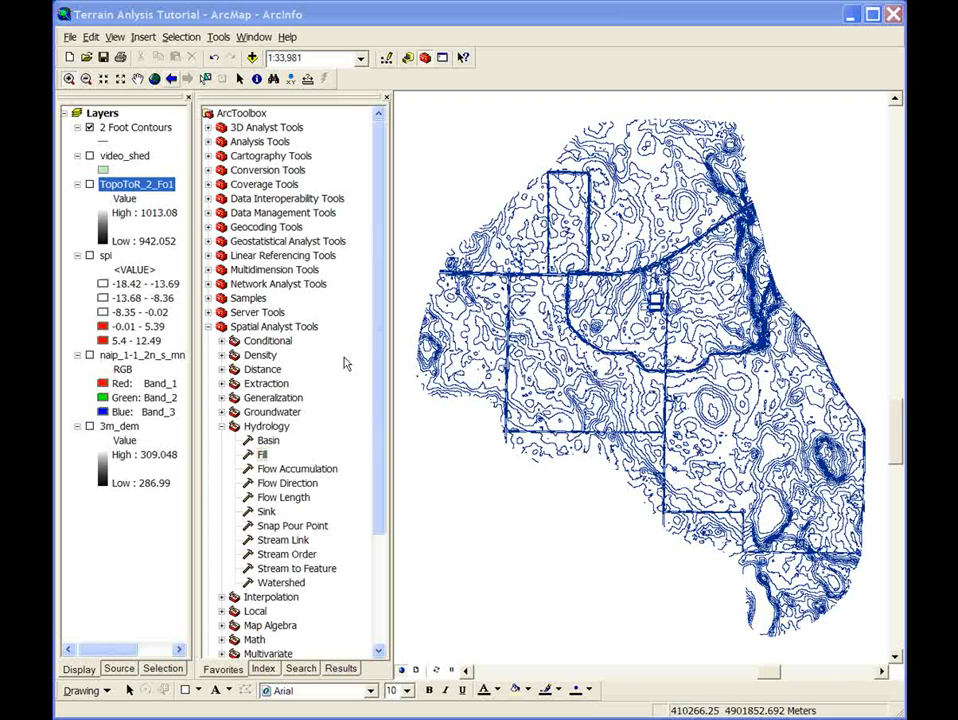
Select the 2 Foot Contours layer and open Spatial Analyst's Topo to Raster interpolation tool.
{"action": "left_click", "coordinate": [135, 127]}
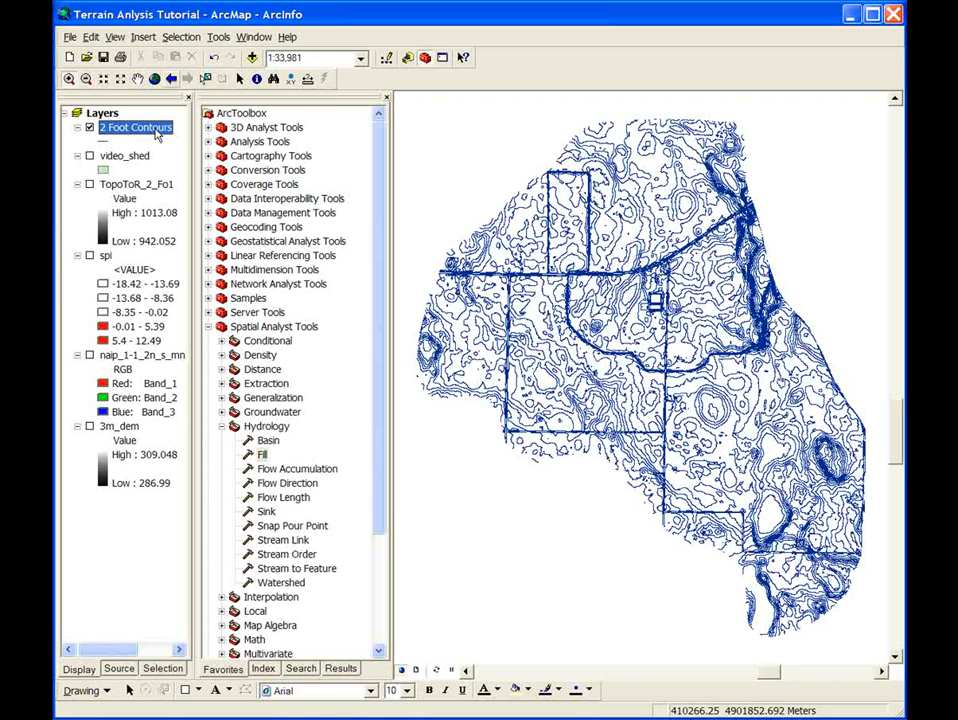
{"action": "mouse_move", "coordinate": [222, 388]}
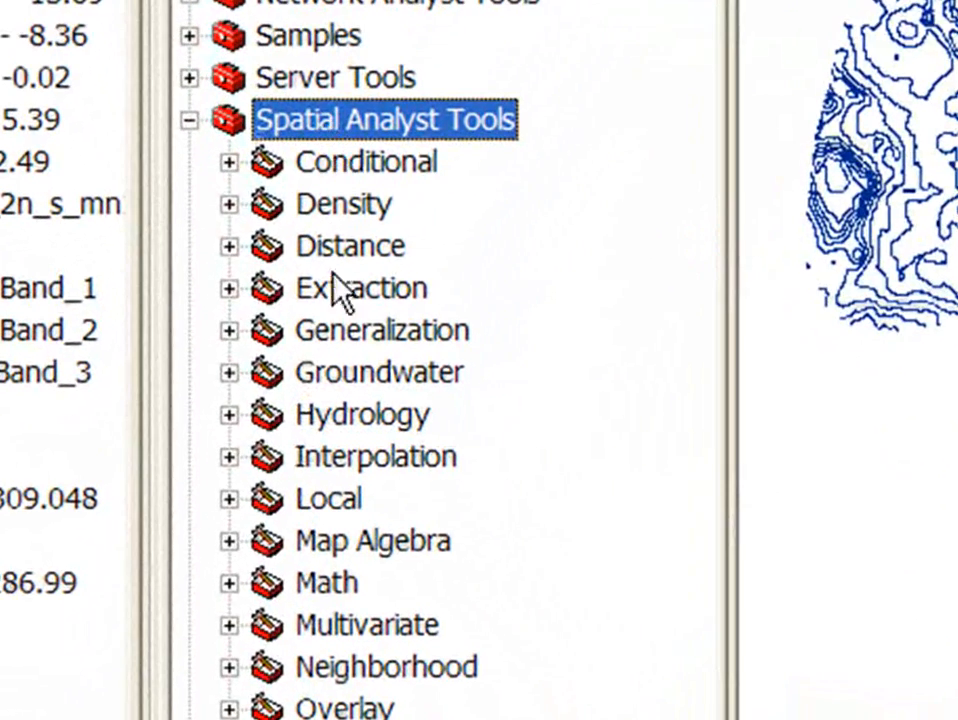
{"action": "left_click", "coordinate": [230, 456]}
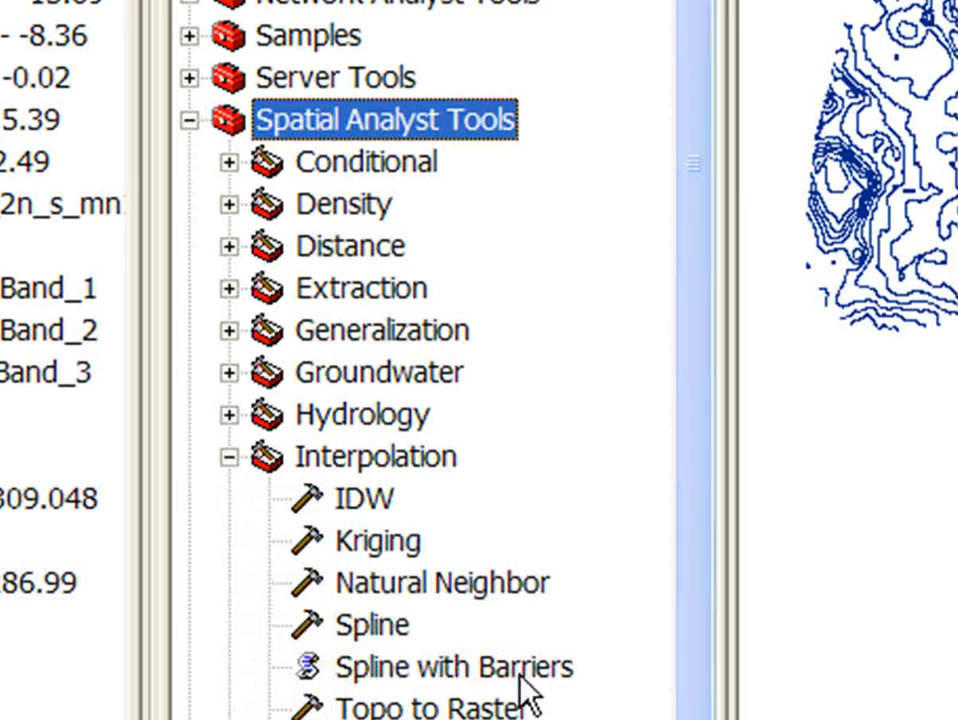
{"action": "double_click", "coordinate": [438, 703]}
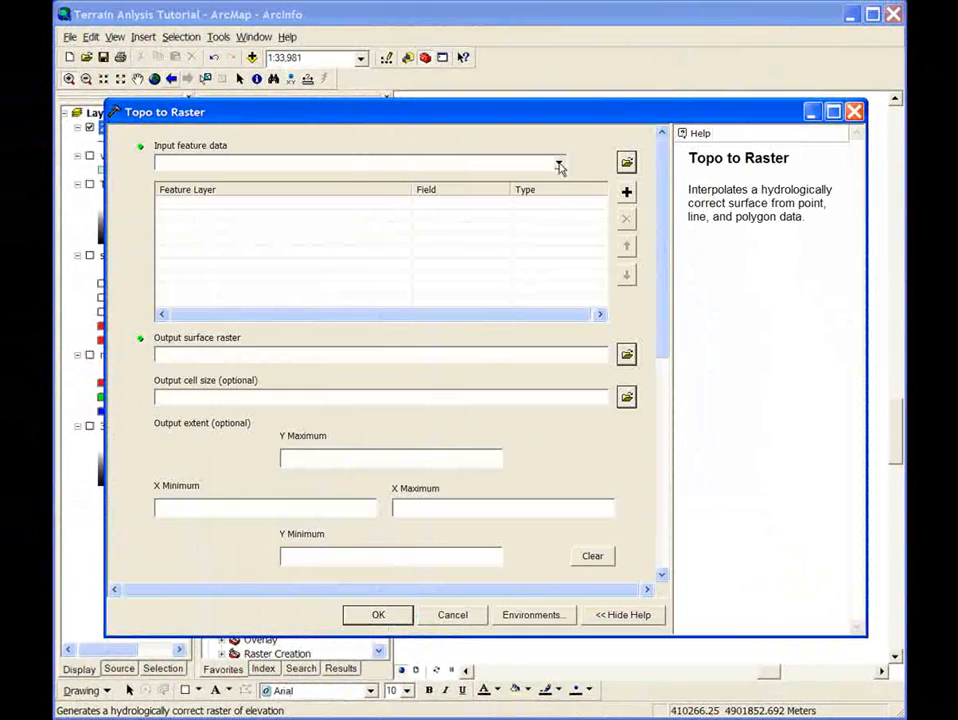
Use 2 Foot Contours, field CONTOUR, type Contour as input, with output cell size 3.
{"action": "left_click", "coordinate": [559, 162]}
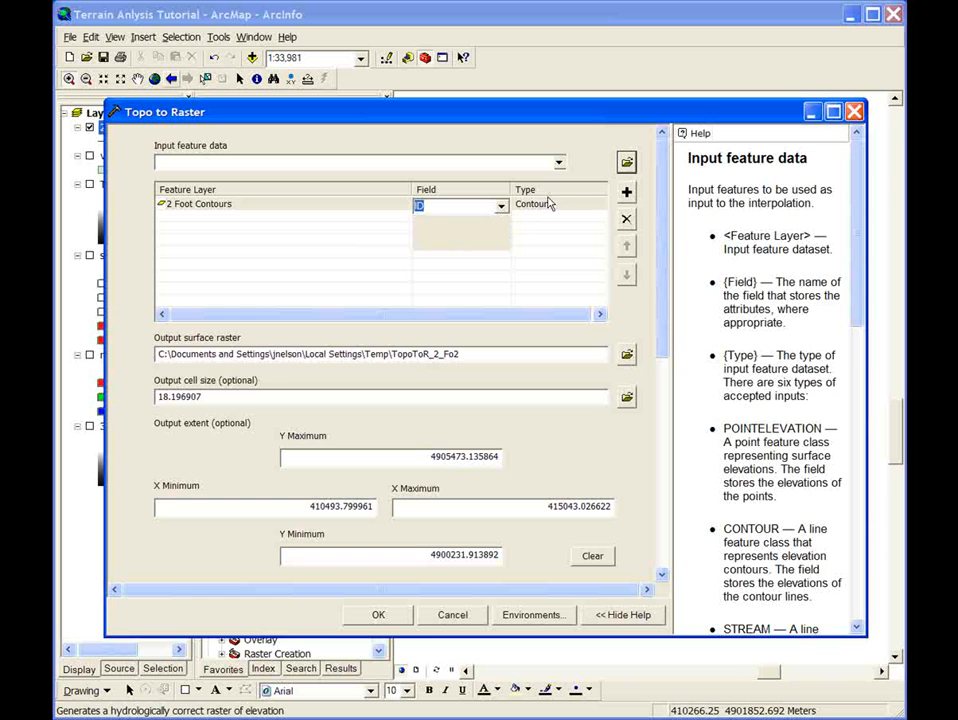
{"action": "left_click", "coordinate": [598, 205]}
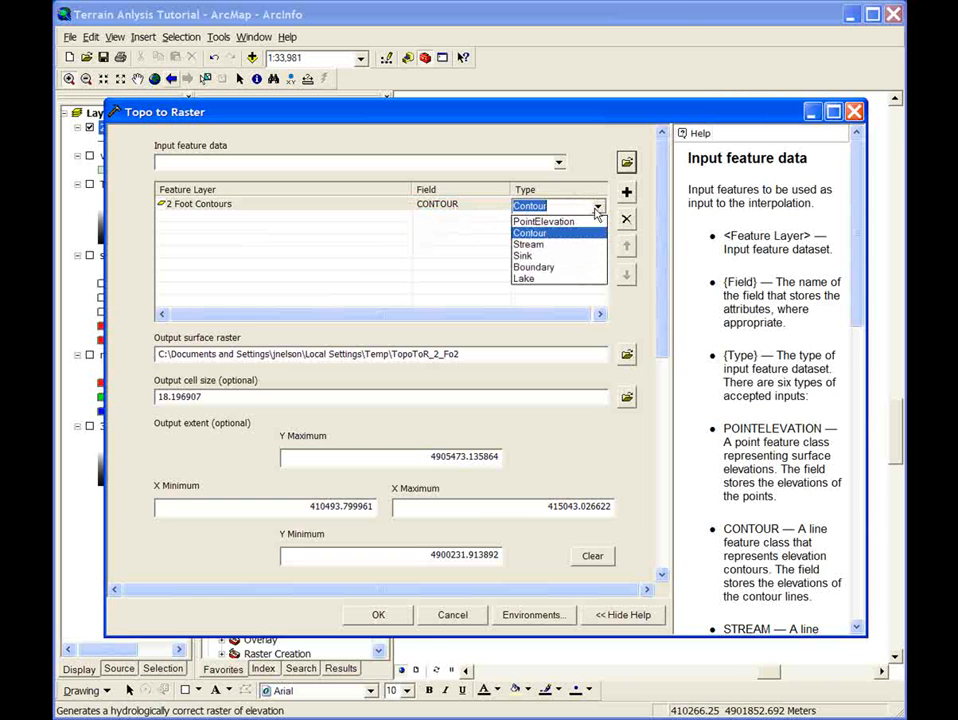
{"action": "left_click", "coordinate": [531, 232]}
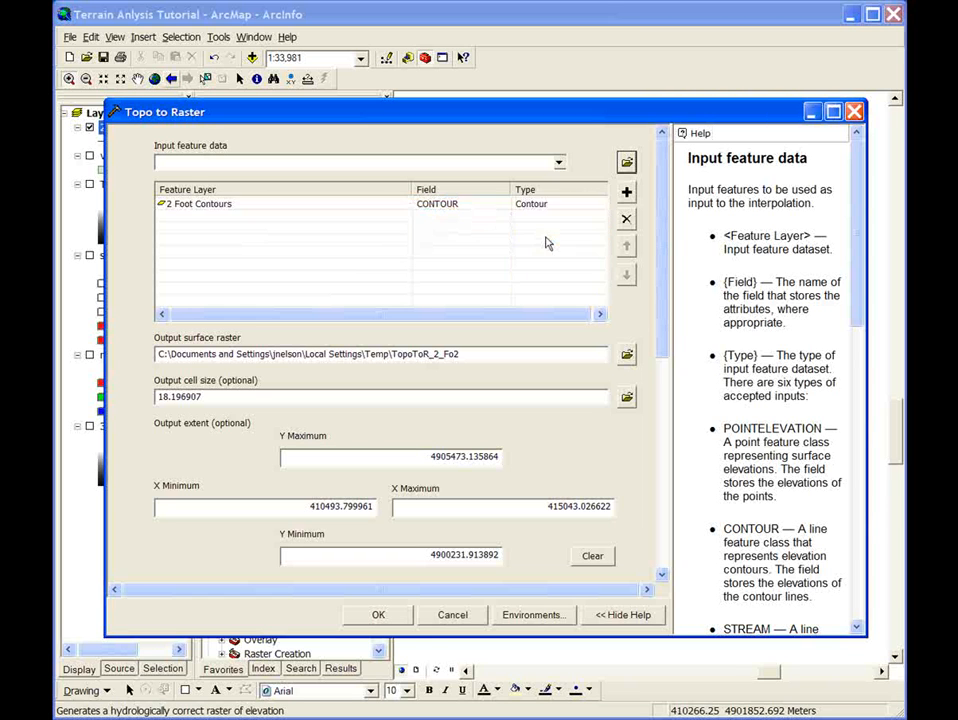
{"action": "left_click", "coordinate": [380, 396]}
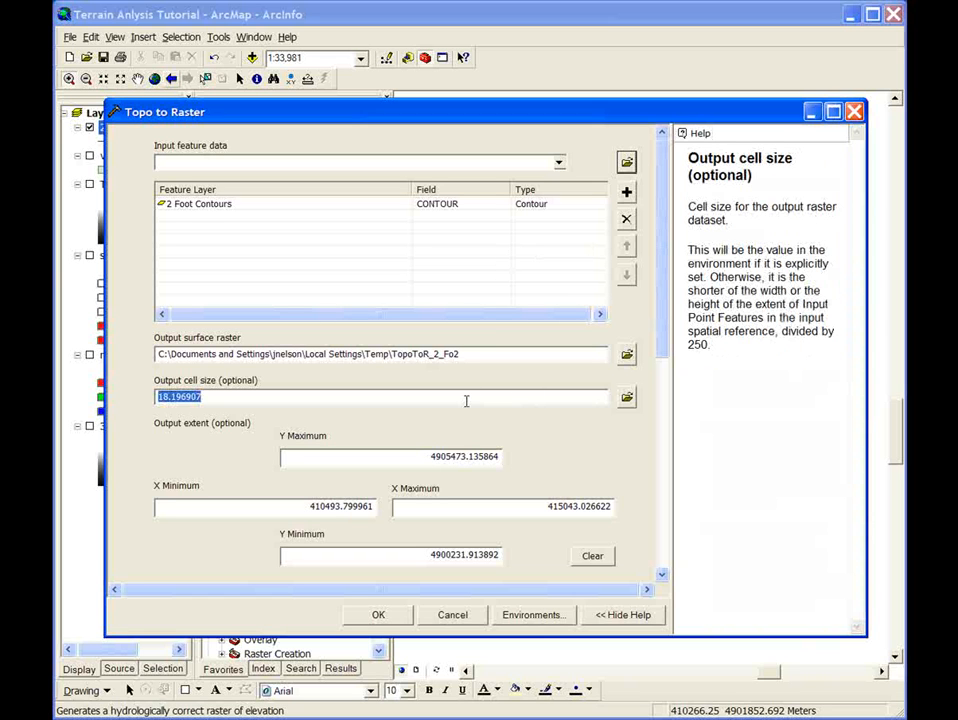
{"action": "type", "text": "3"}
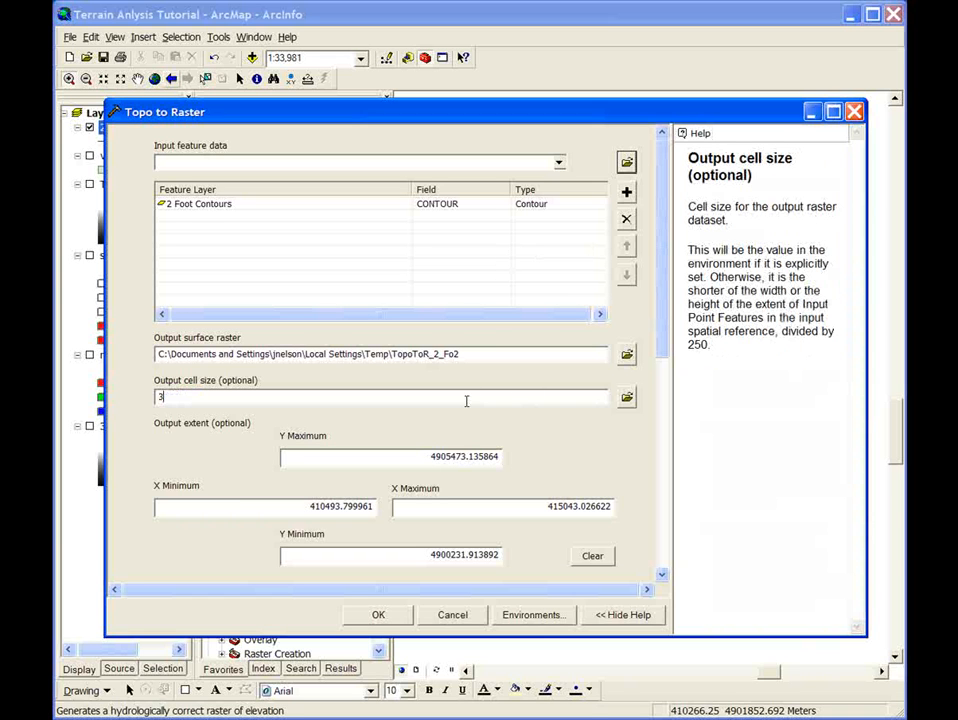
Review the further Topo to Raster options, keeping drainage enforcement at ENFORCE.
{"action": "scroll", "scroll_direction": "down", "scroll_amount": 3}
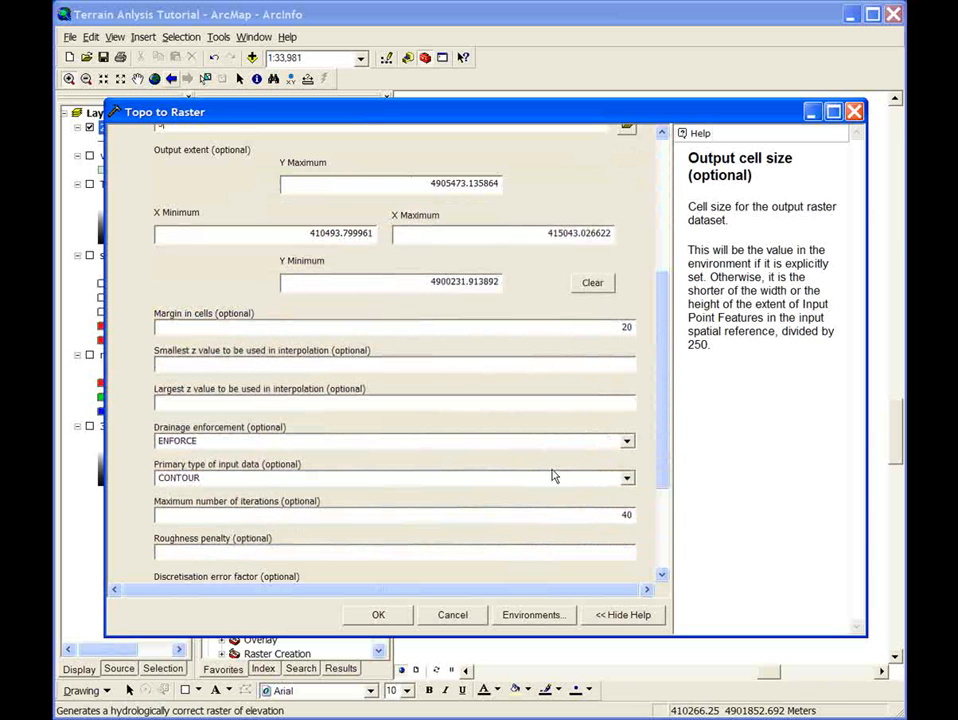
{"action": "left_click", "coordinate": [627, 441]}
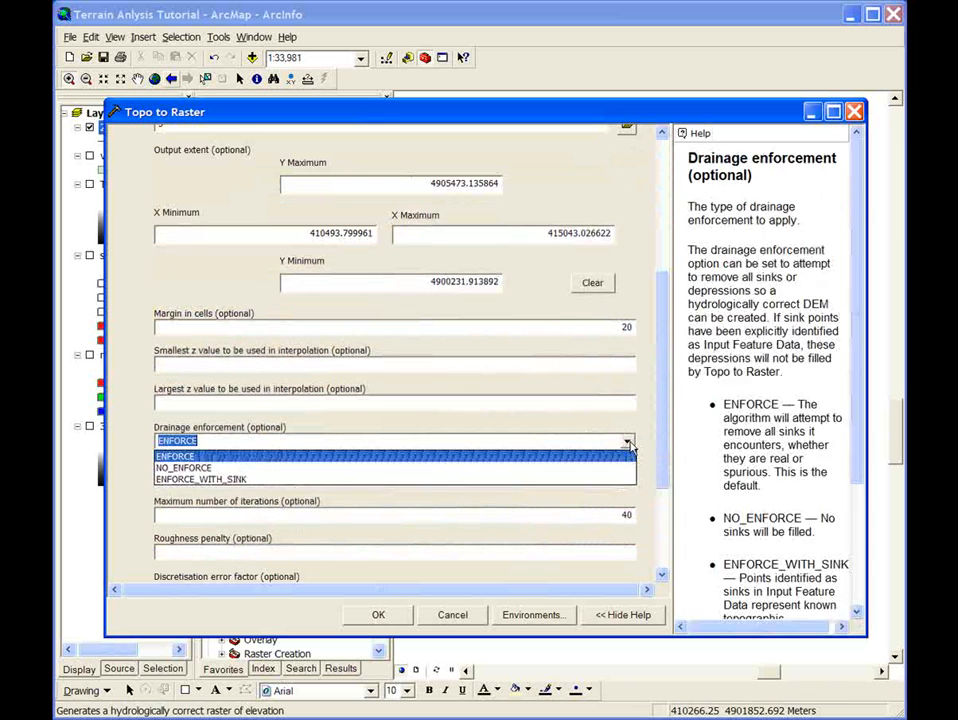
{"action": "left_click", "coordinate": [176, 455]}
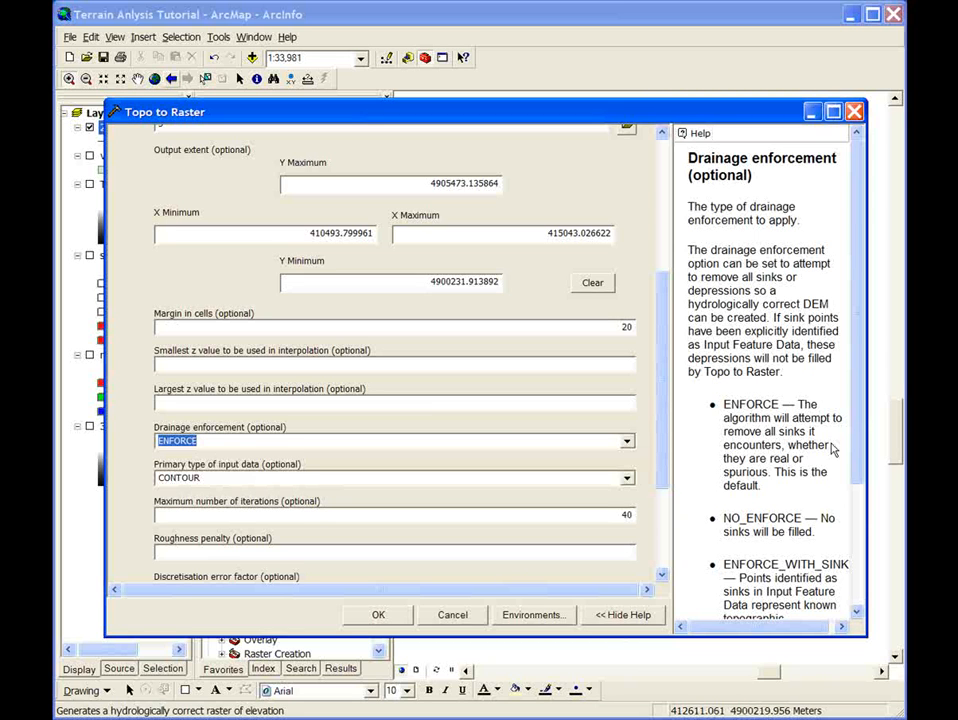
{"action": "scroll", "scroll_direction": "down", "scroll_amount": 3}
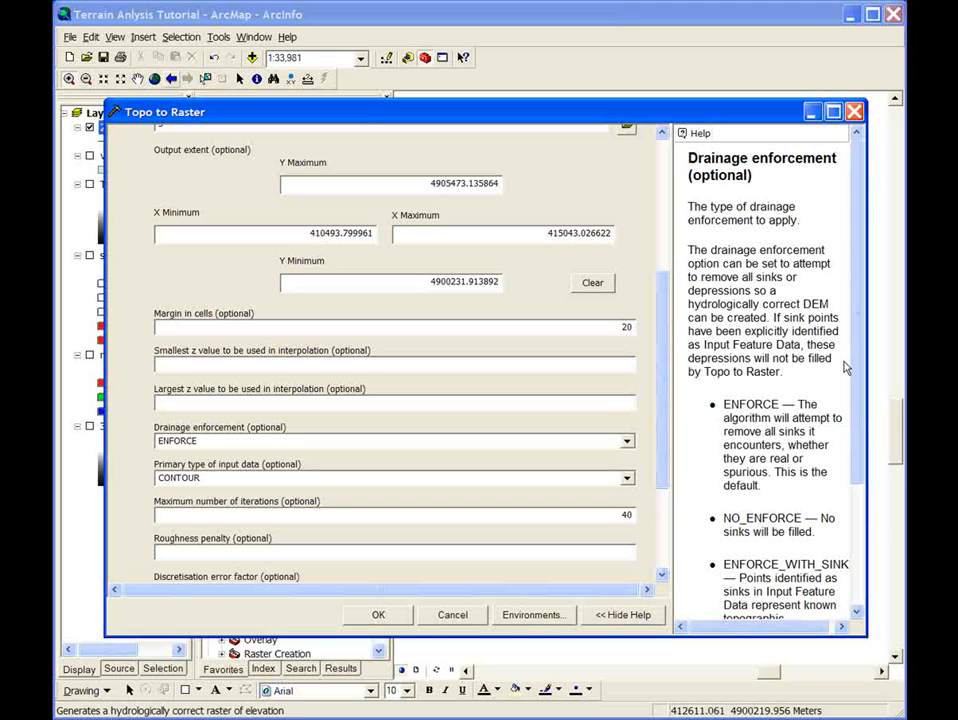
{"action": "mouse_move", "coordinate": [623, 476]}
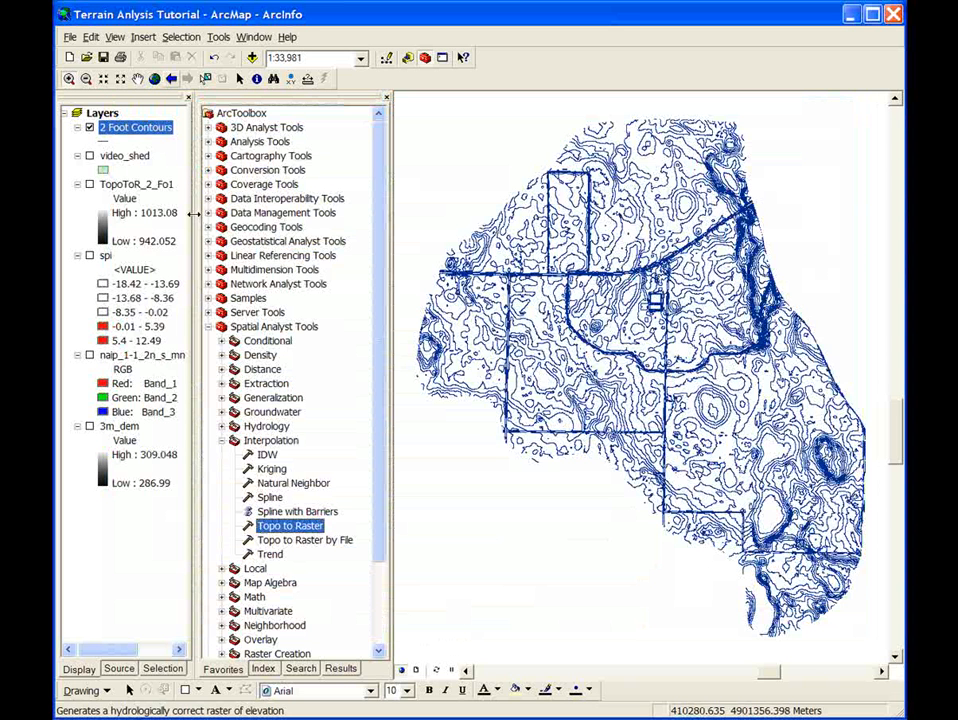
Turn on TopoToR_2_Fo1, hide 2 Foot Contours, and toggle the elevation surface layer.
{"action": "left_click", "coordinate": [88, 184]}
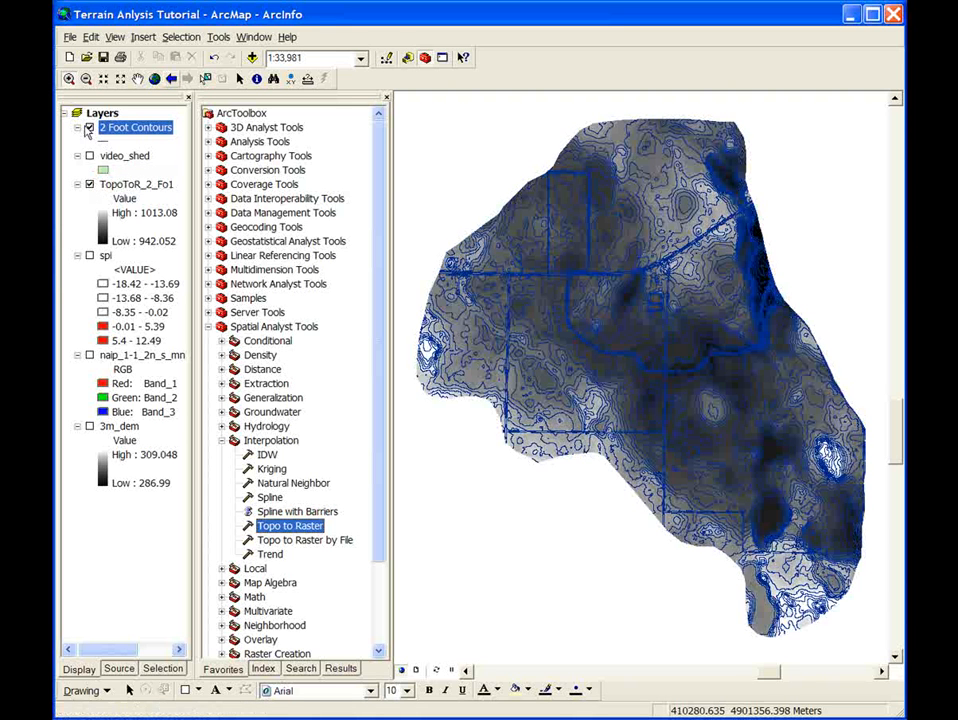
{"action": "left_click", "coordinate": [88, 128]}
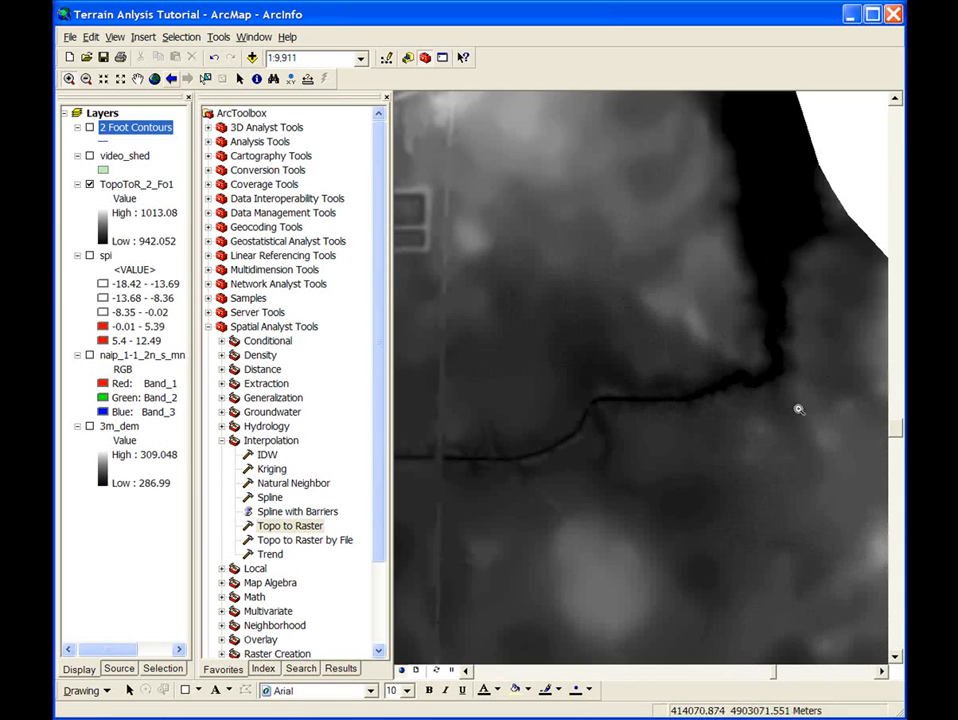
{"action": "mouse_move", "coordinate": [688, 325]}
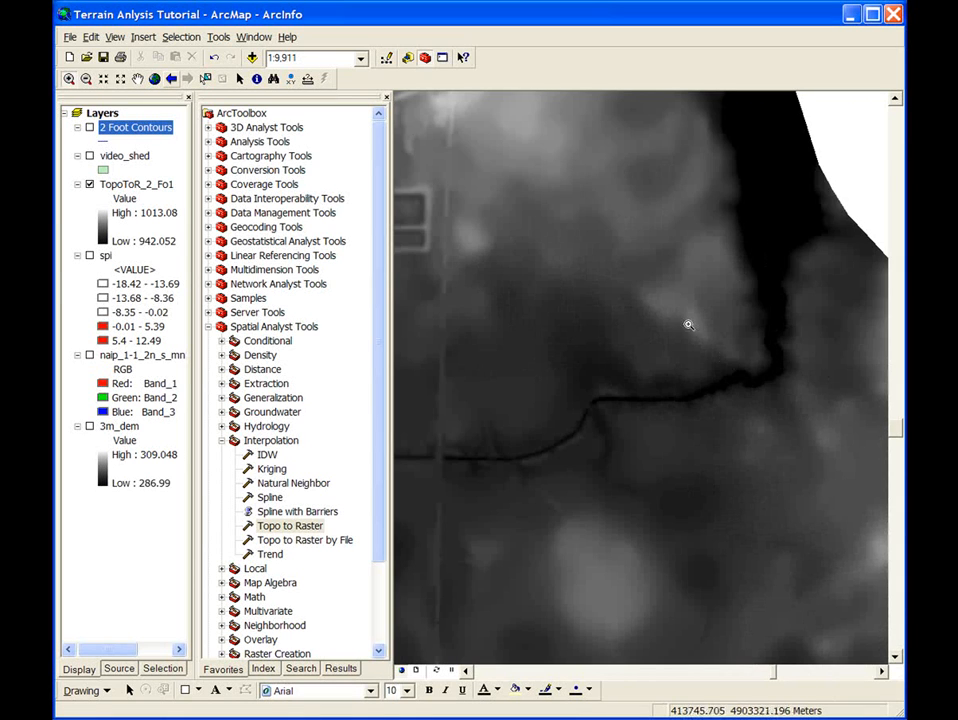
{"action": "left_click", "coordinate": [171, 79]}
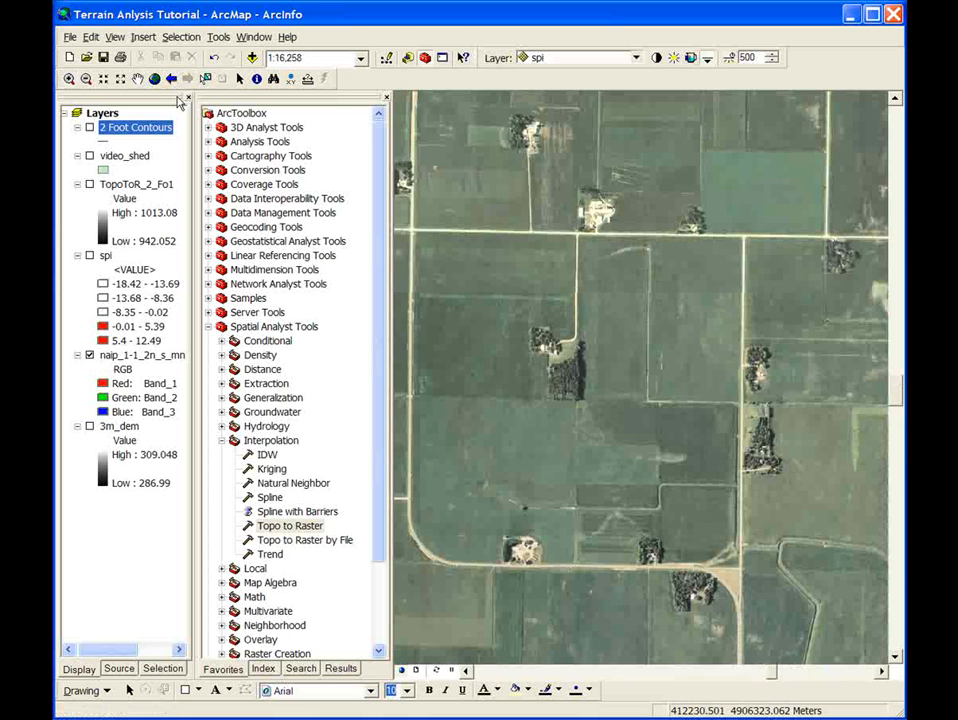
{"action": "mouse_move", "coordinate": [178, 103]}
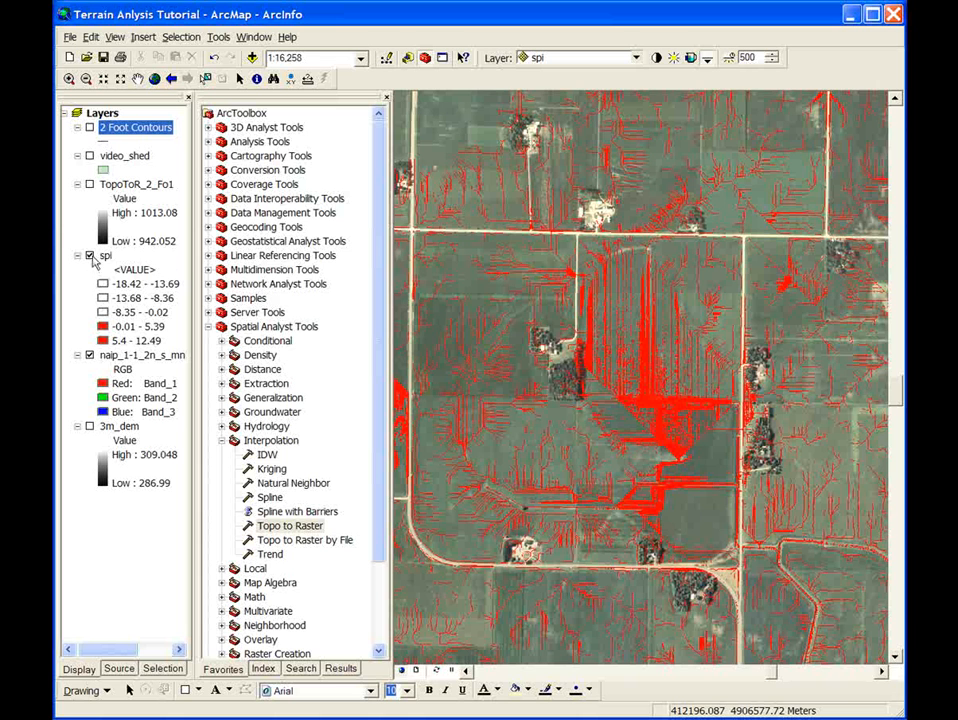
Show the spi layer and run Hydrology Fill on 3m_dem, producing Fill_3m_dem3.
{"action": "left_click", "coordinate": [89, 256]}
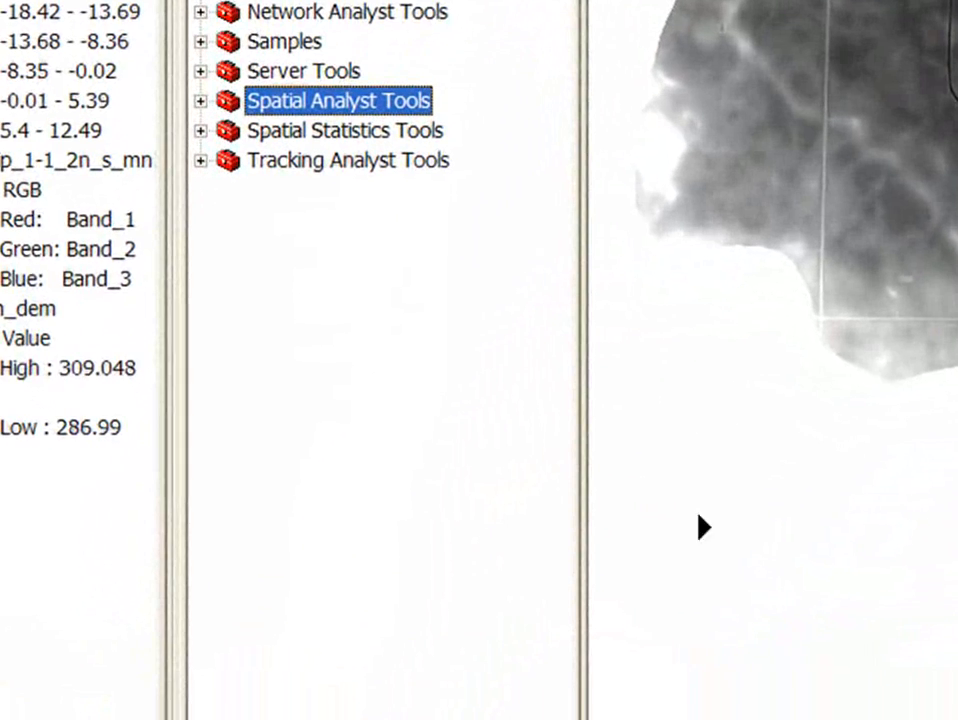
{"action": "left_click", "coordinate": [202, 101]}
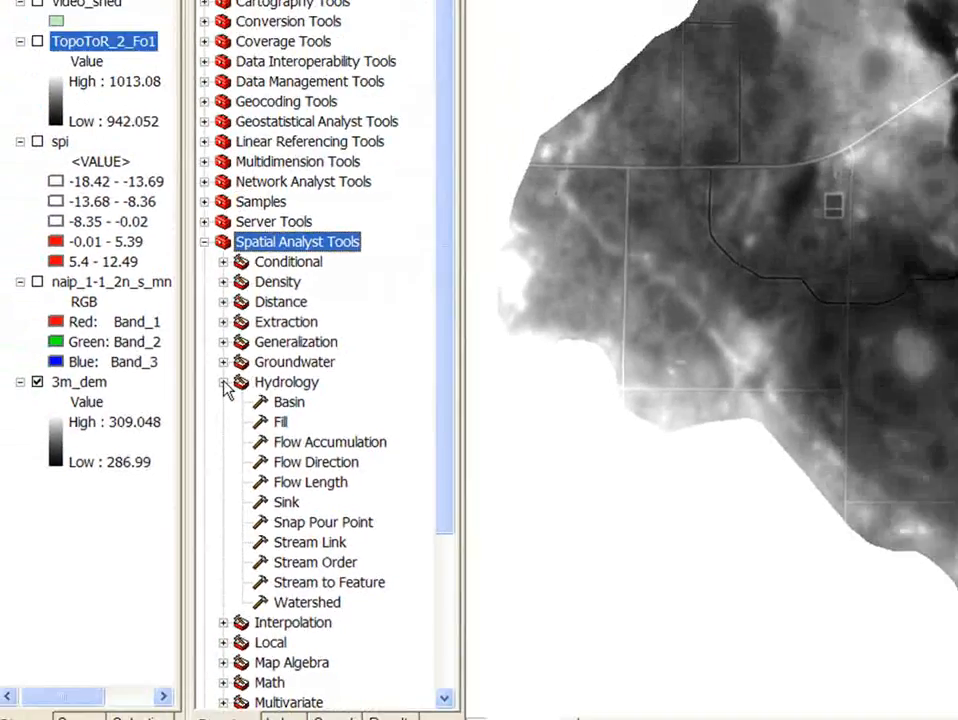
{"action": "double_click", "coordinate": [280, 421]}
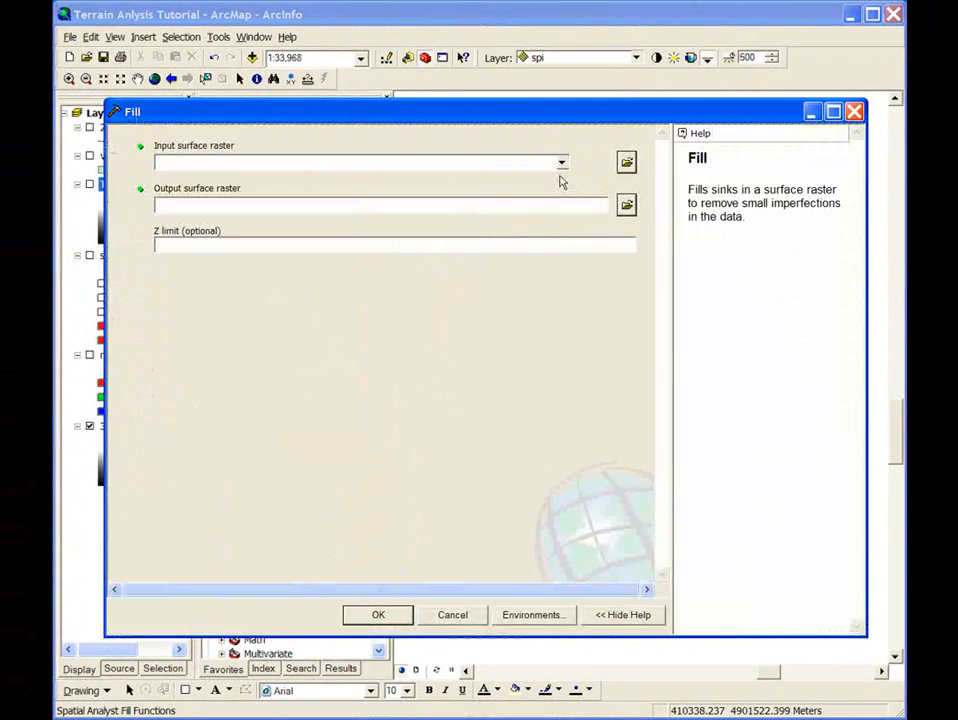
{"action": "left_click", "coordinate": [561, 162]}
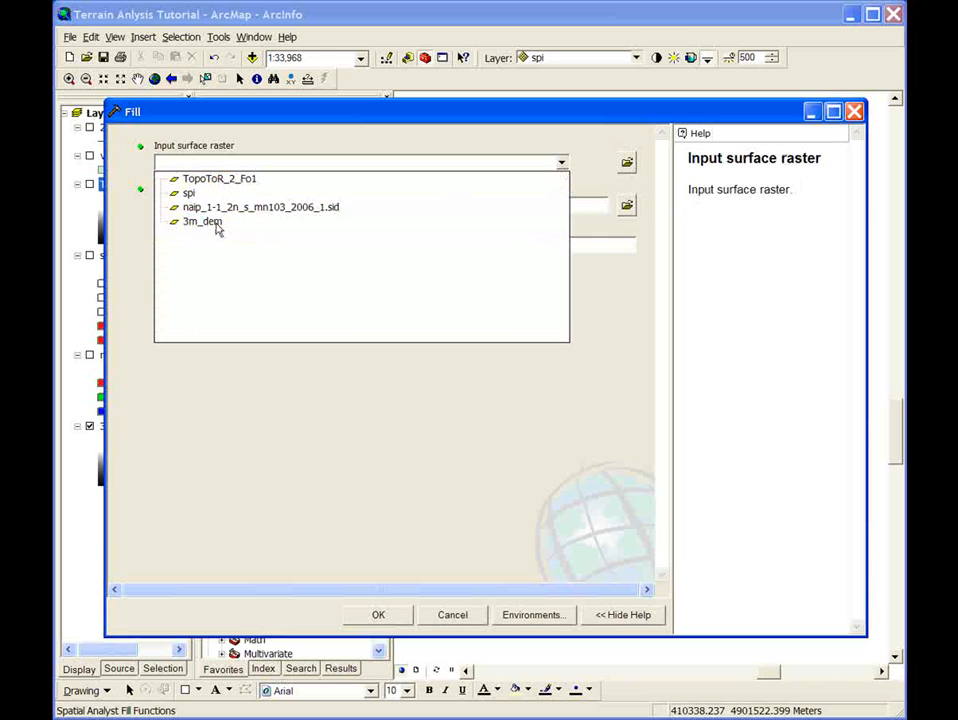
{"action": "left_click", "coordinate": [202, 221]}
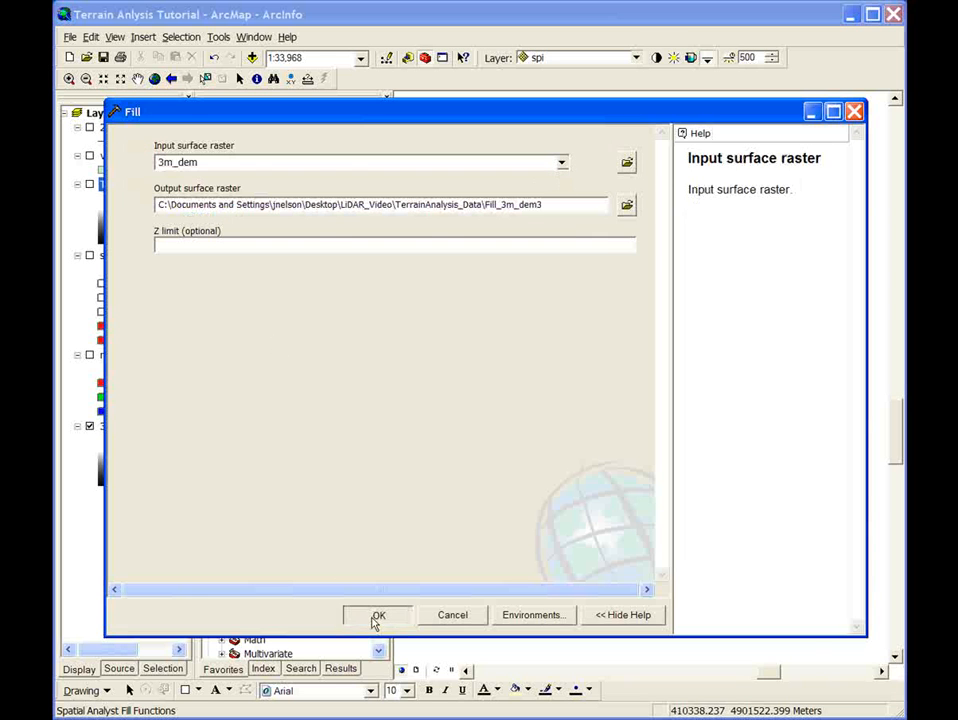
{"action": "left_click", "coordinate": [378, 615]}
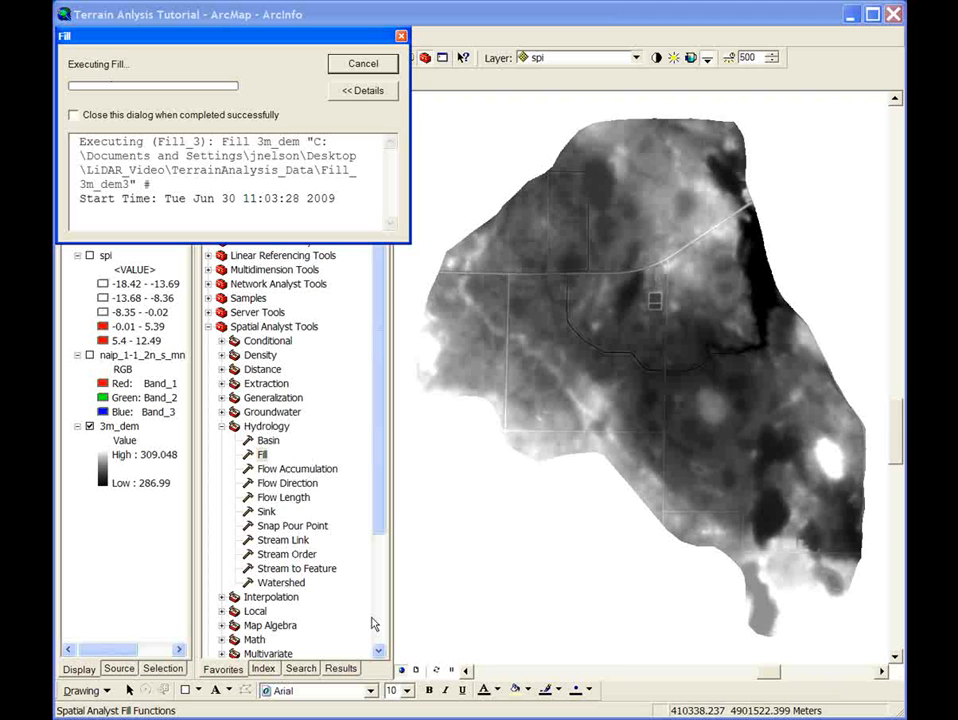